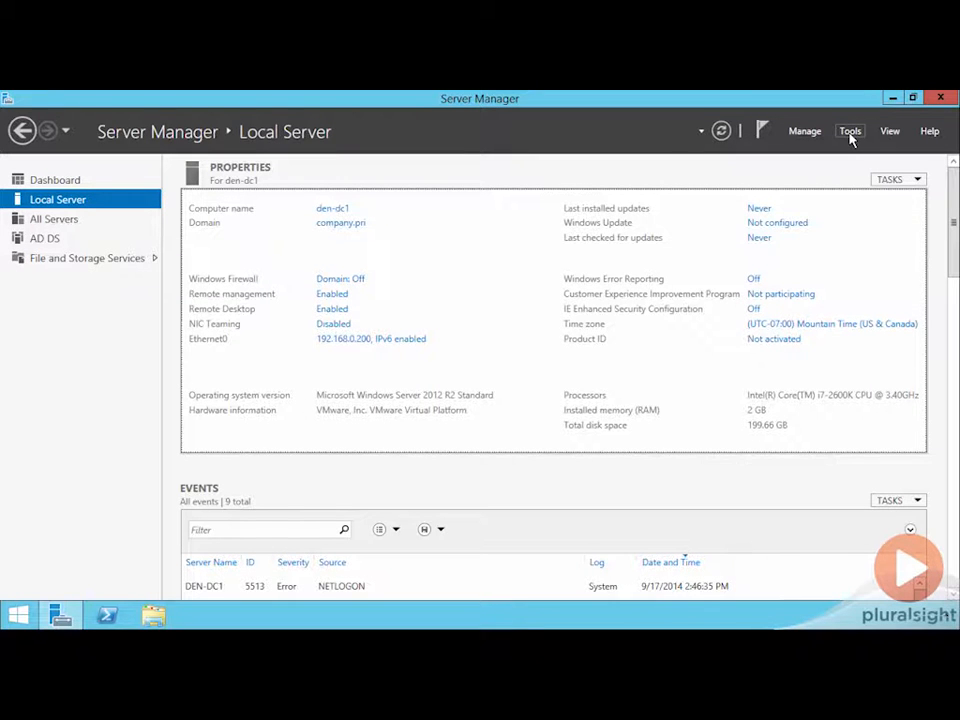
Launch Active Directory Domains and Trusts from Server Manager's Tools menu.
{"action": "left_click", "coordinate": [849, 131]}
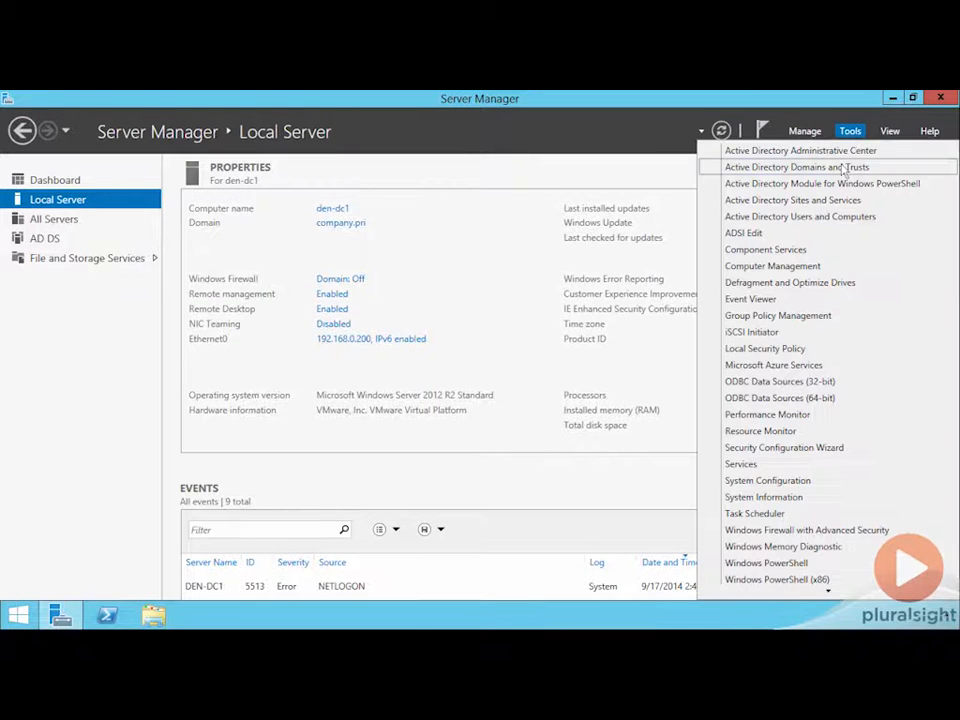
{"action": "left_click", "coordinate": [797, 167]}
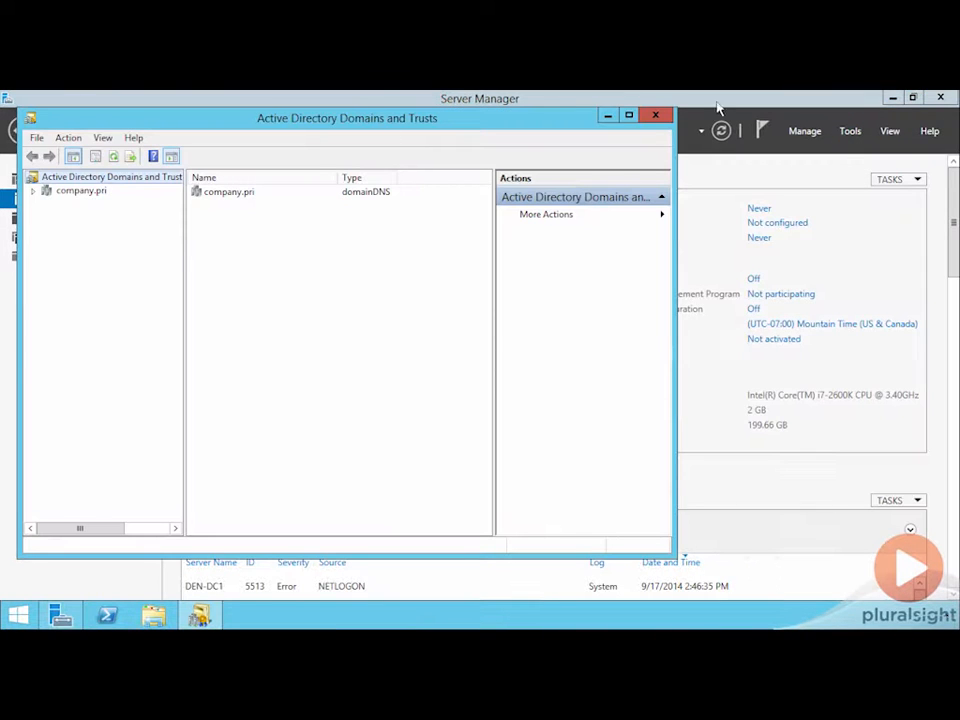
Maximize the console and view the forest functional level, Windows Server 2012 R2.
{"action": "left_click", "coordinate": [628, 114]}
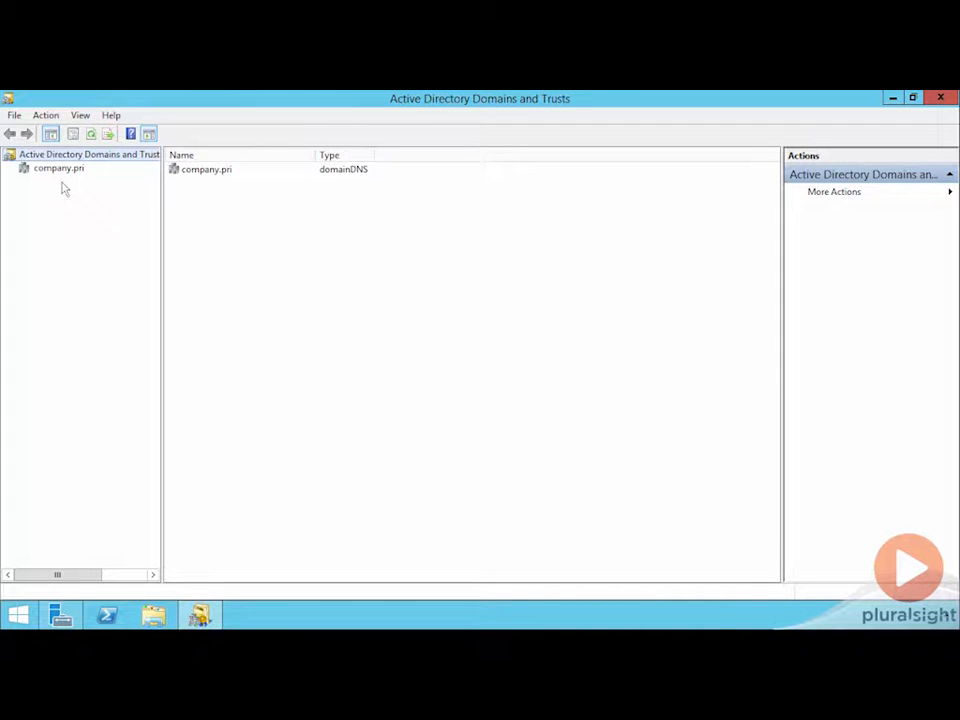
{"action": "right_click", "coordinate": [88, 154]}
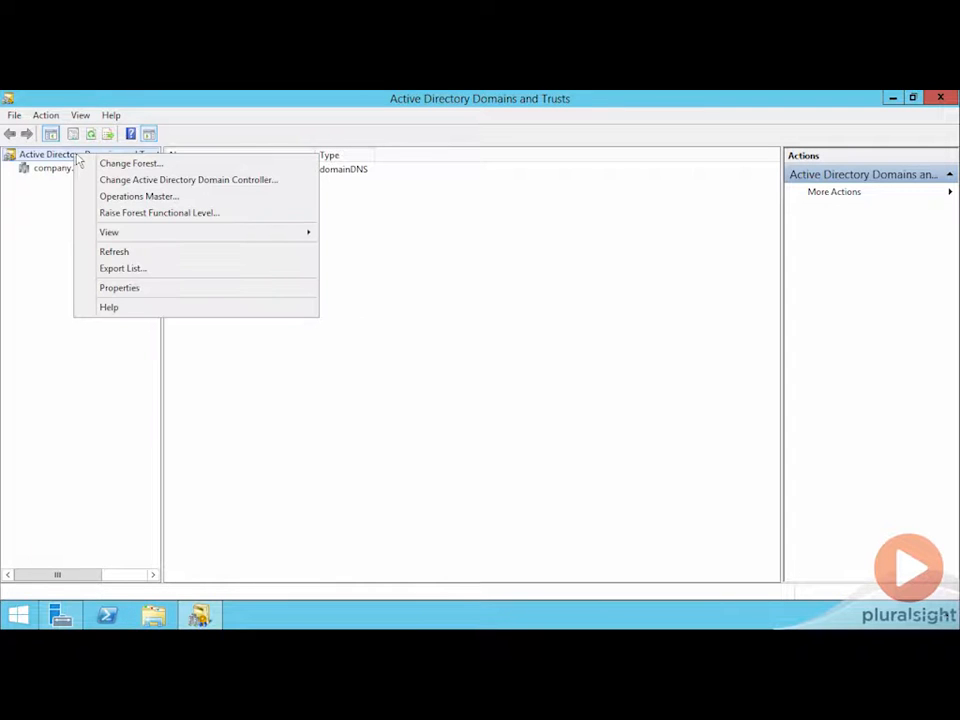
{"action": "mouse_move", "coordinate": [158, 212]}
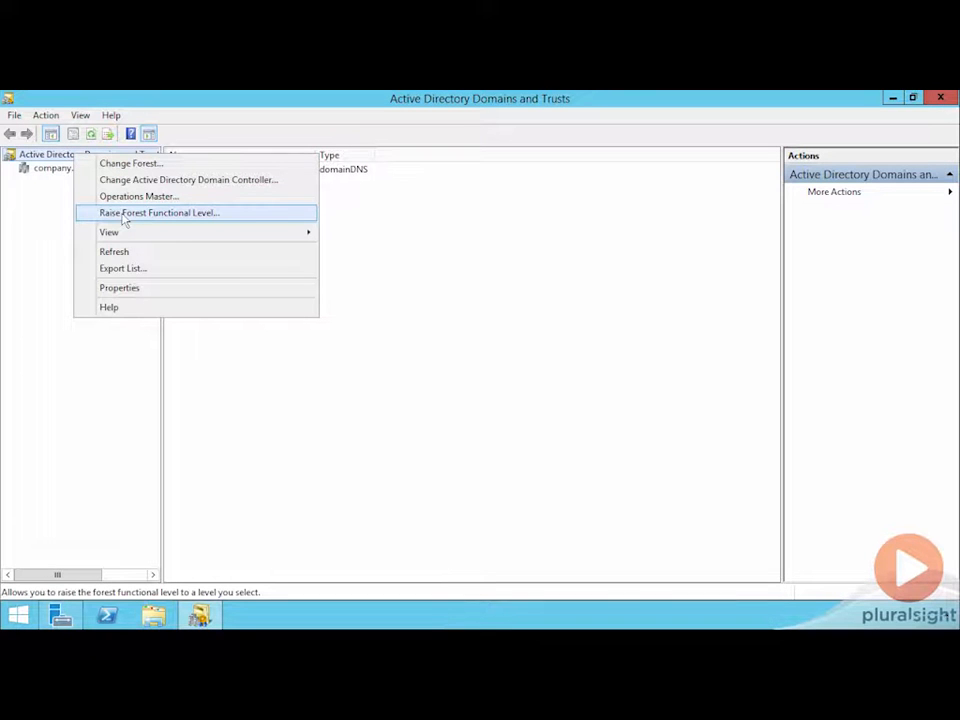
{"action": "left_click", "coordinate": [158, 212]}
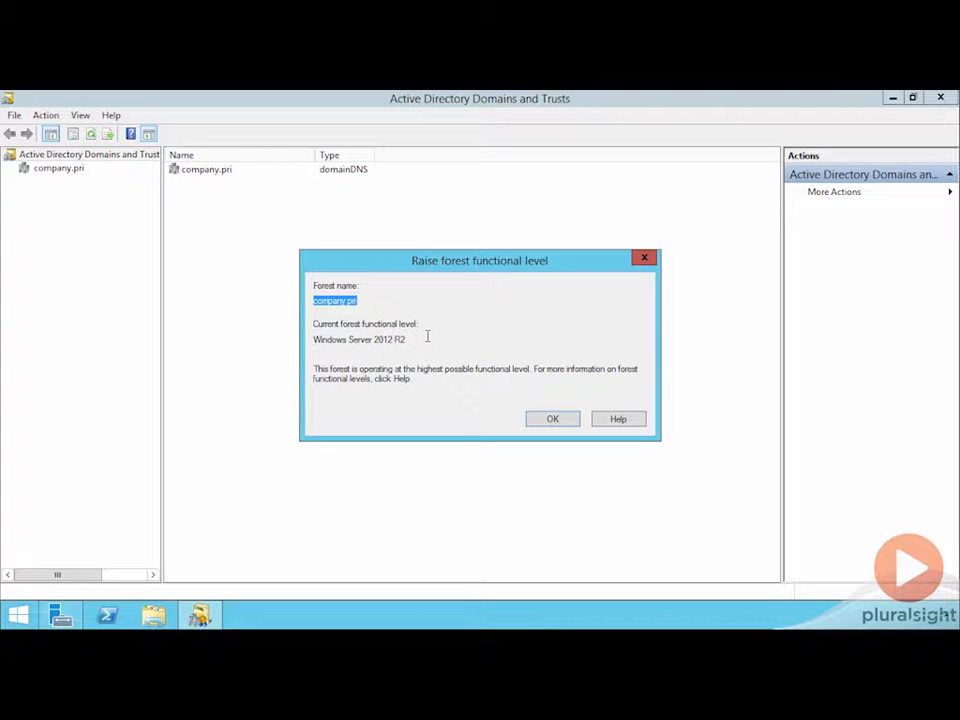
Close the forest level dialog and open Raise Domain Functional Level for company.pri.
{"action": "left_click", "coordinate": [552, 418]}
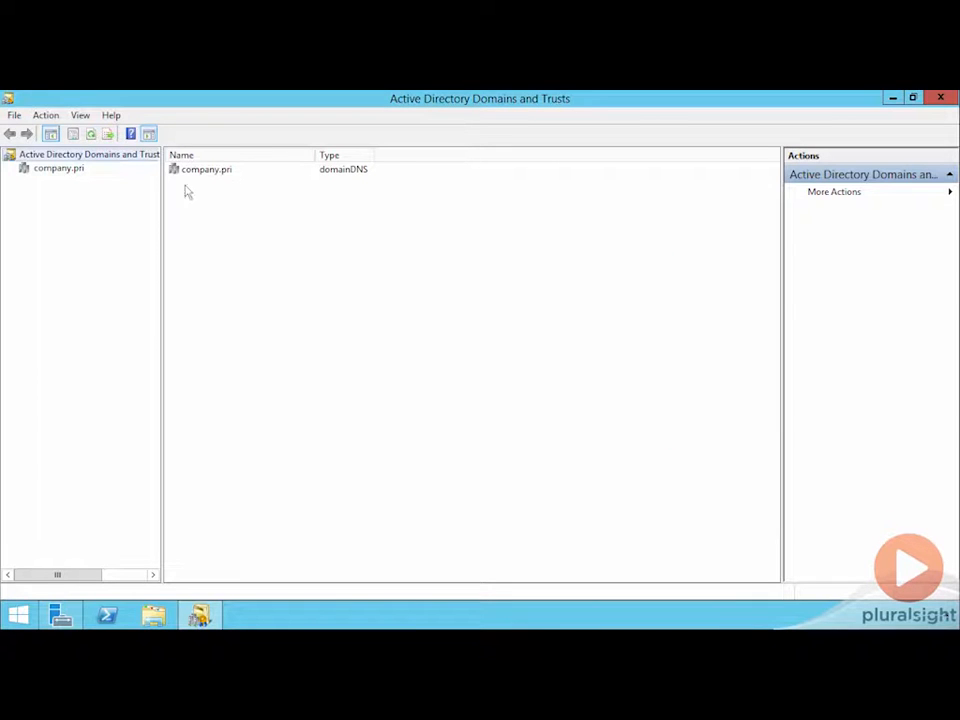
{"action": "right_click", "coordinate": [58, 168]}
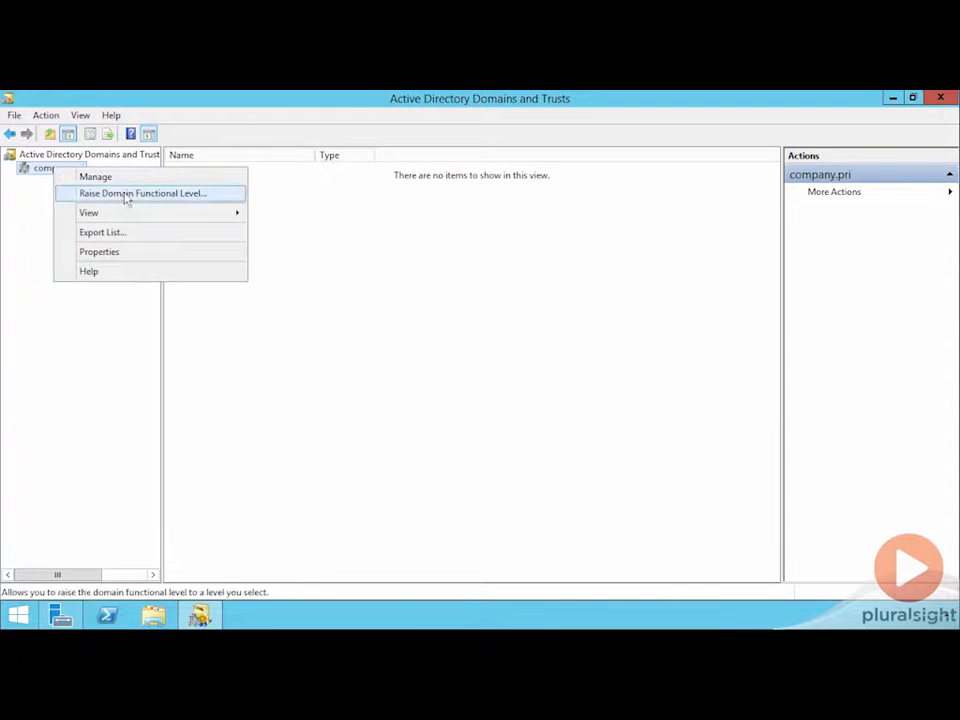
{"action": "left_click", "coordinate": [142, 193]}
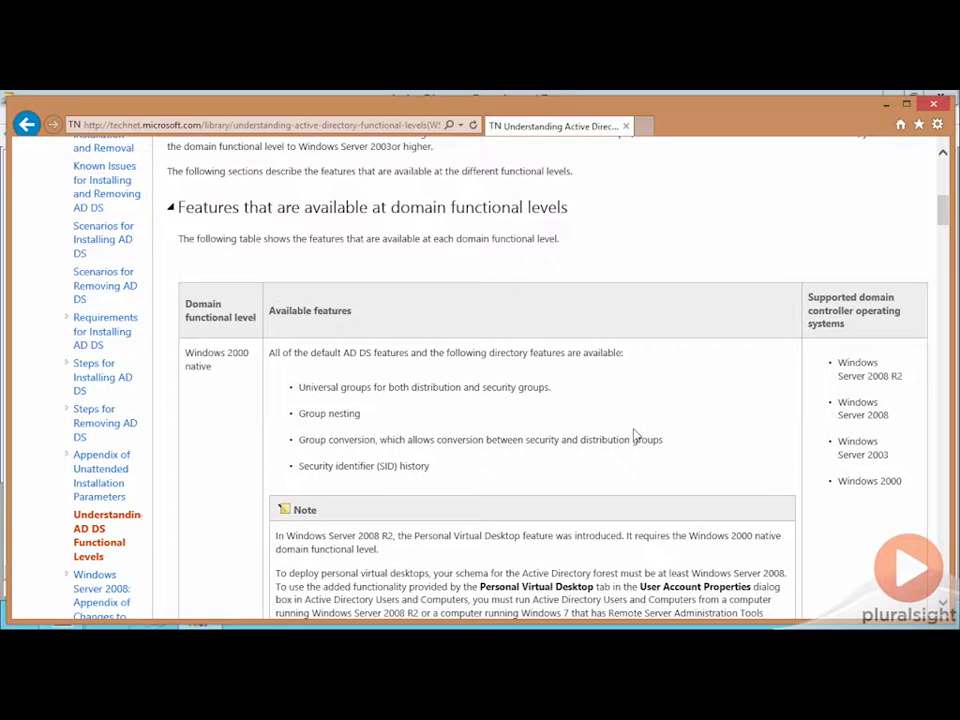
Scroll the TechNet domain-level table past the Windows Server 2008 features.
{"action": "scroll", "scroll_direction": "down", "scroll_amount": 3}
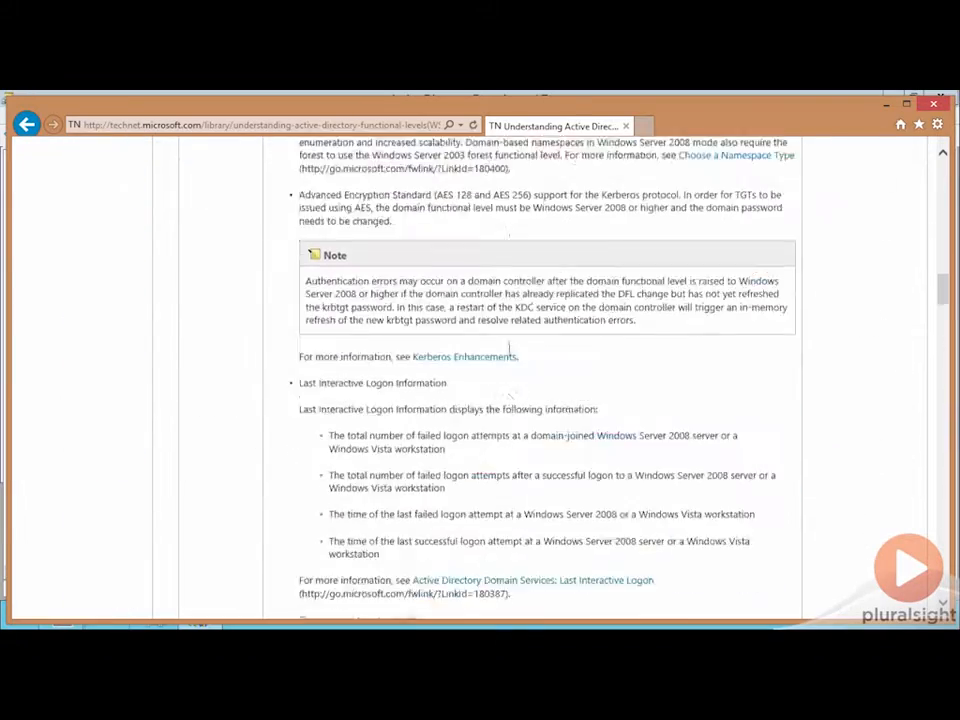
{"action": "scroll", "scroll_direction": "up", "scroll_amount": 3}
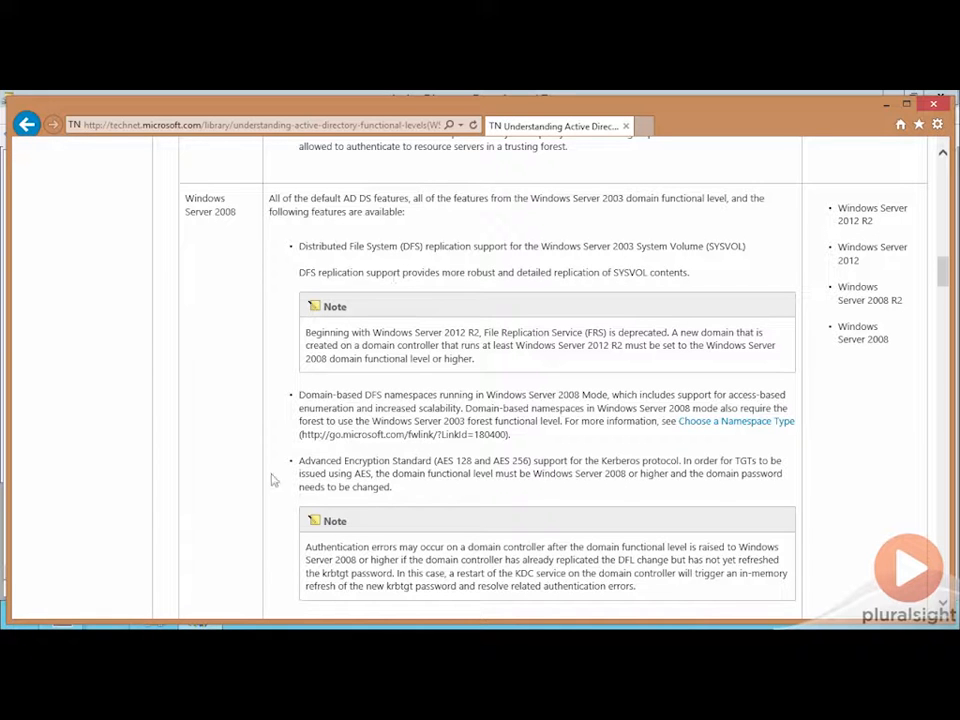
{"action": "scroll", "scroll_direction": "down", "scroll_amount": 3}
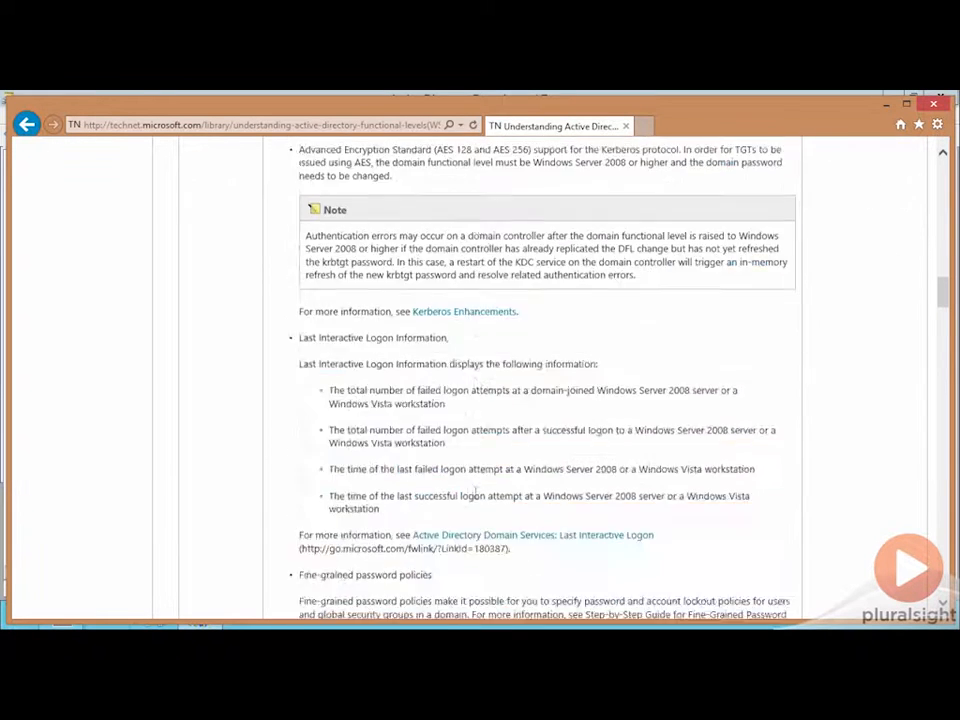
{"action": "scroll", "scroll_direction": "down", "scroll_amount": 3}
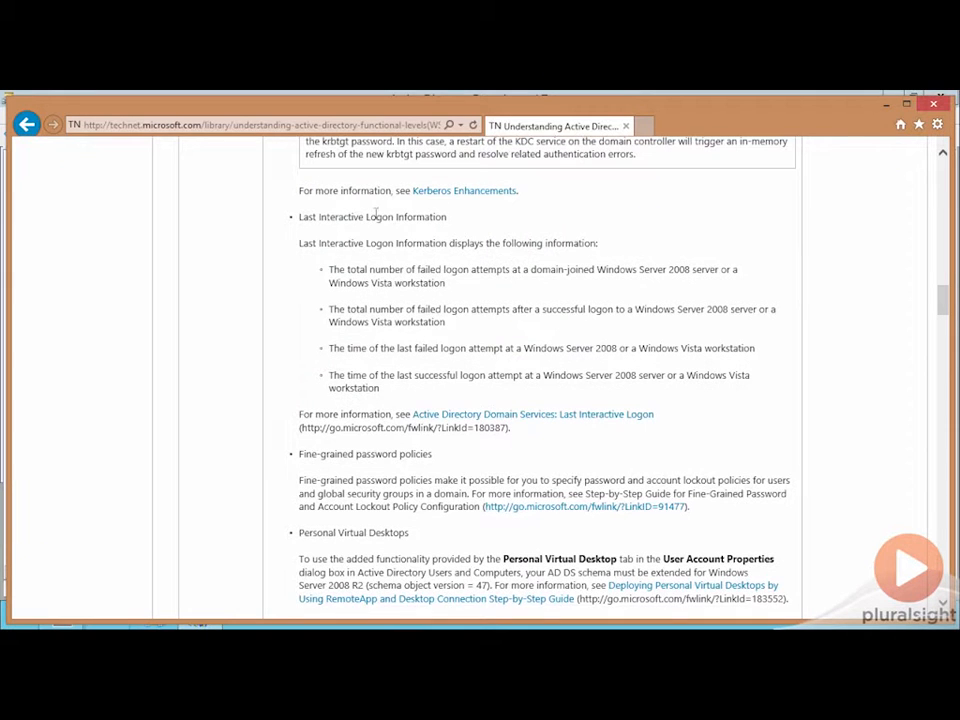
{"action": "scroll", "scroll_direction": "down", "scroll_amount": 3}
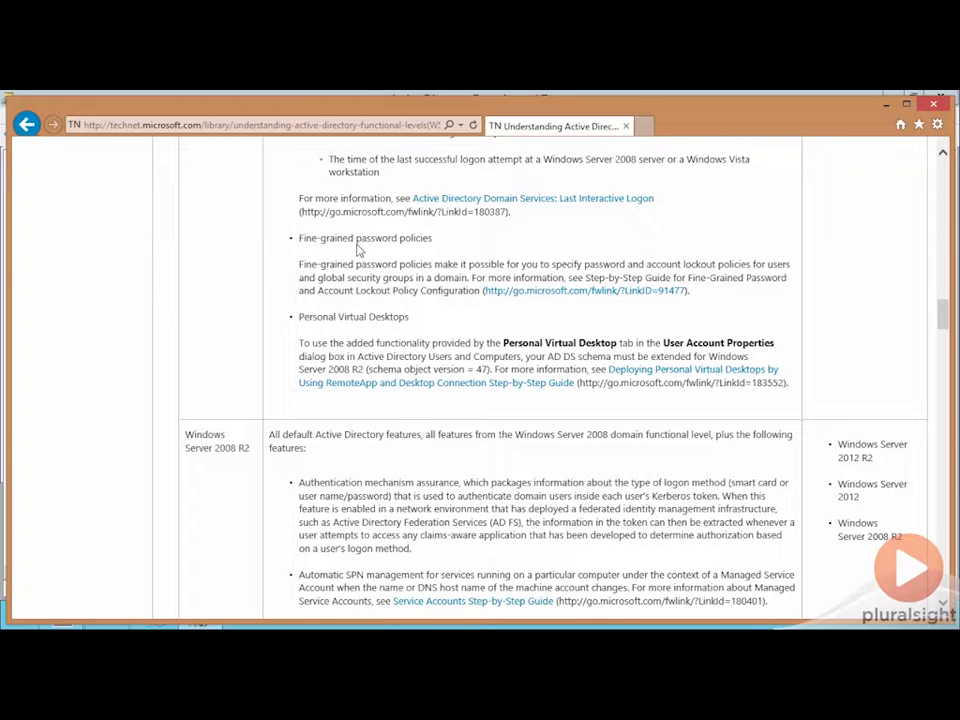
{"action": "mouse_move", "coordinate": [410, 295]}
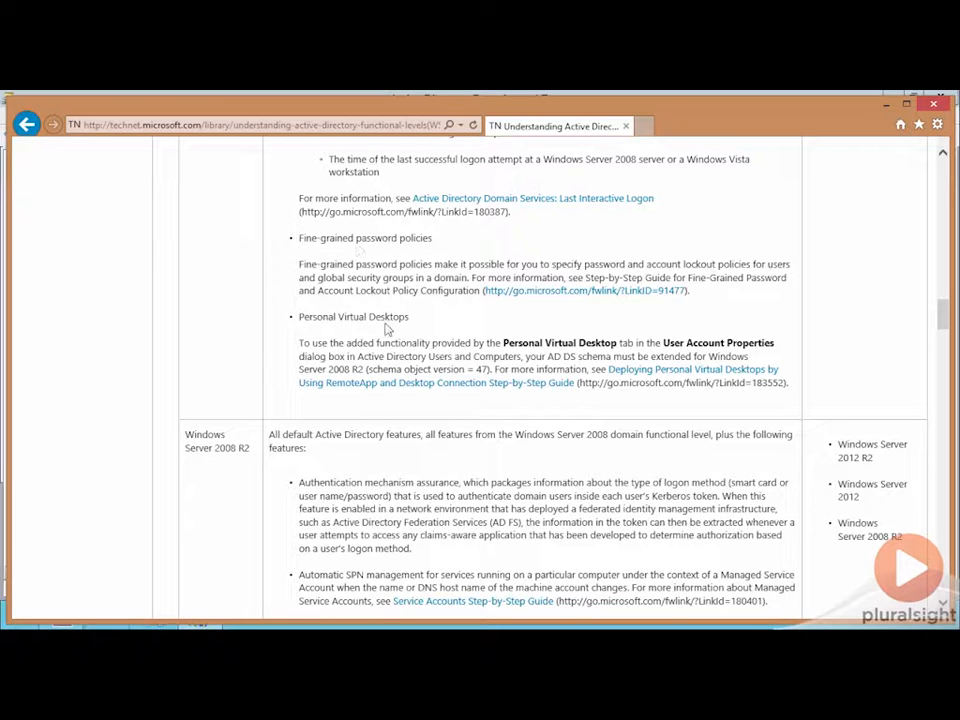
{"action": "scroll", "scroll_direction": "down", "scroll_amount": 3}
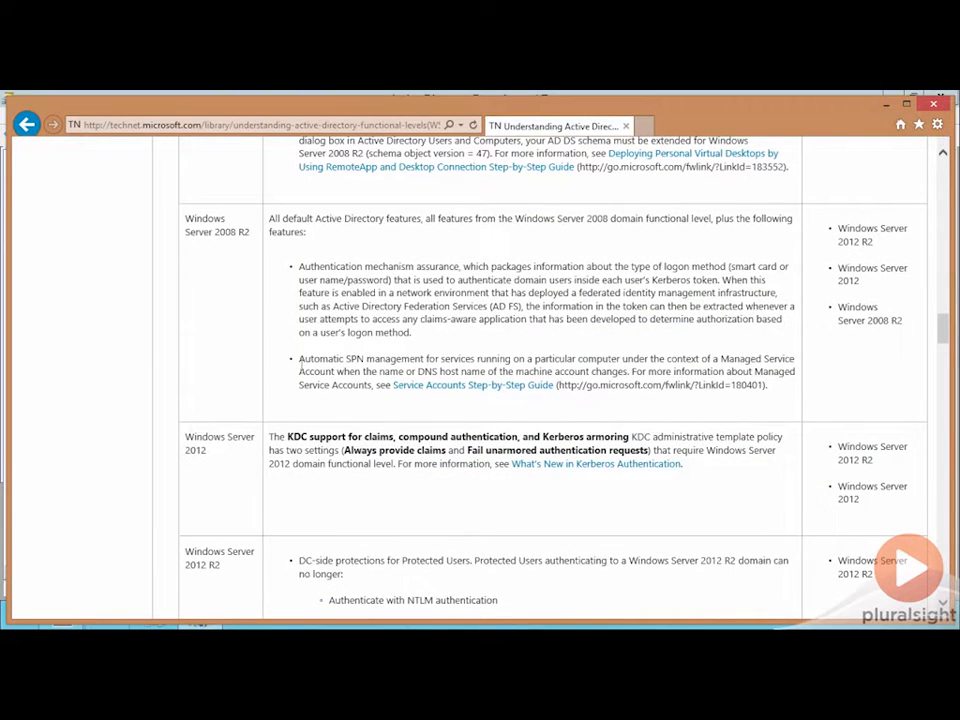
Scroll to the Windows Server 2012 R2 row, showing Protected Users and Authentication Policy Silos.
{"action": "scroll", "scroll_direction": "down", "scroll_amount": 3}
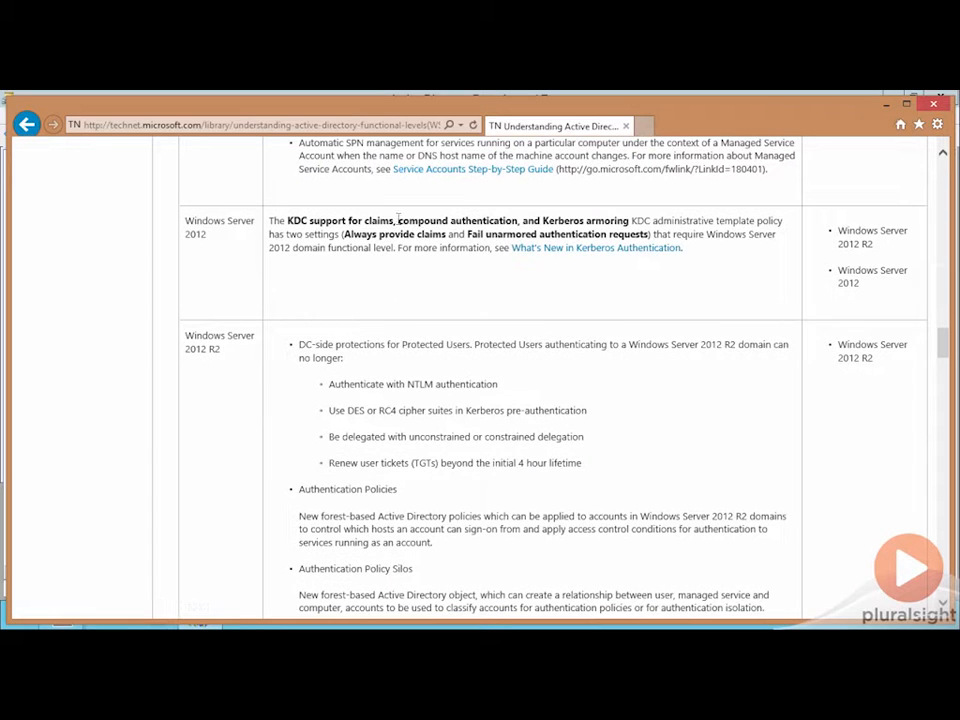
{"action": "mouse_move", "coordinate": [405, 385]}
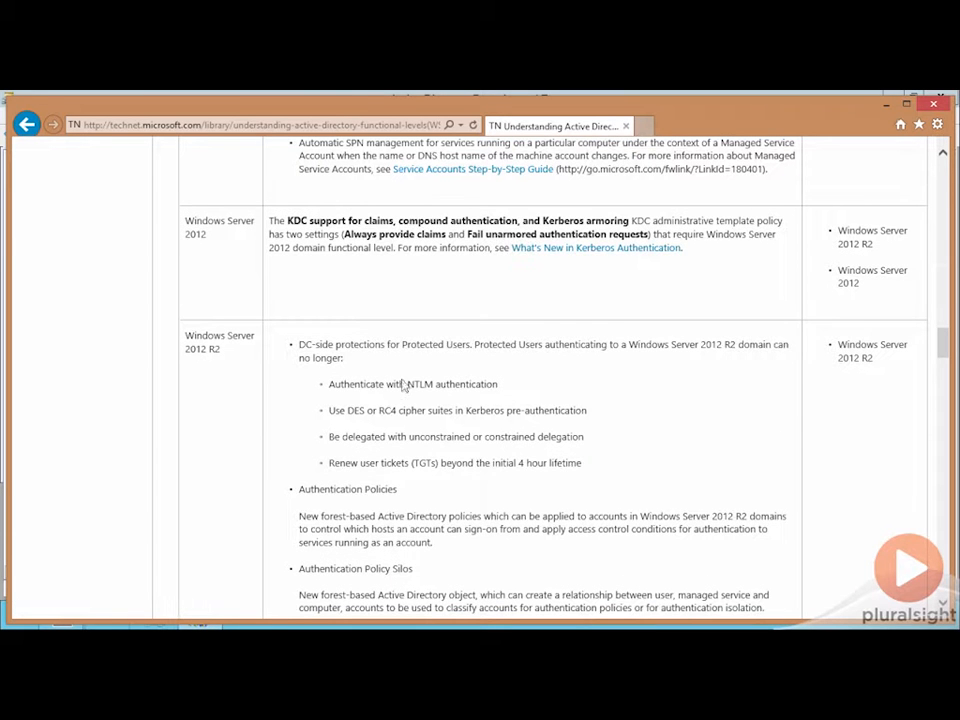
{"action": "scroll", "scroll_direction": "down", "scroll_amount": 3}
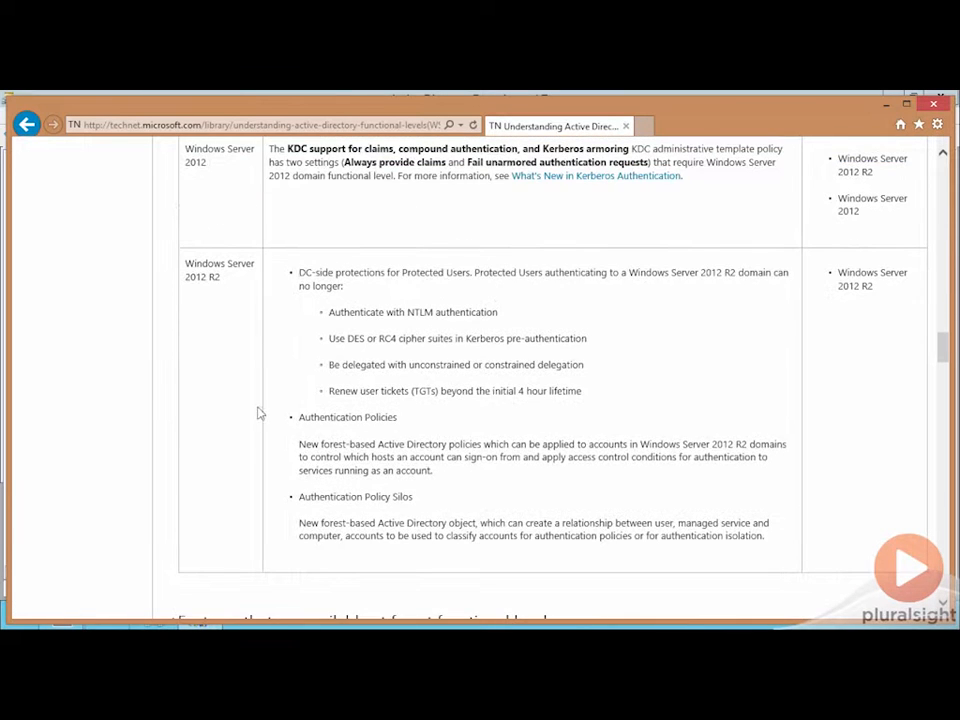
{"action": "mouse_move", "coordinate": [505, 499]}
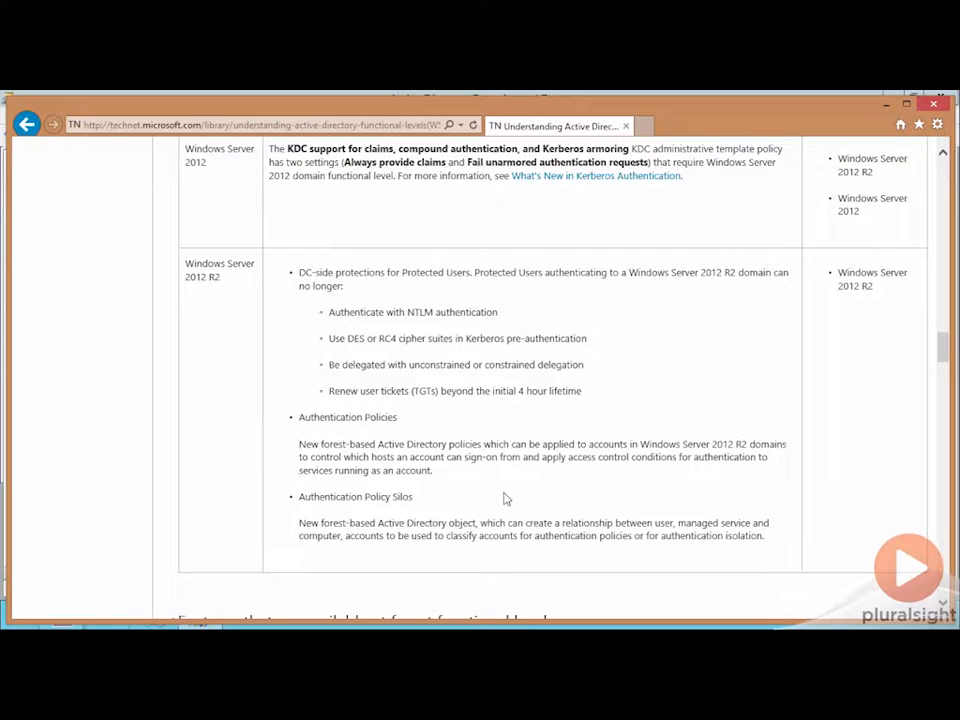
{"action": "mouse_move", "coordinate": [203, 193]}
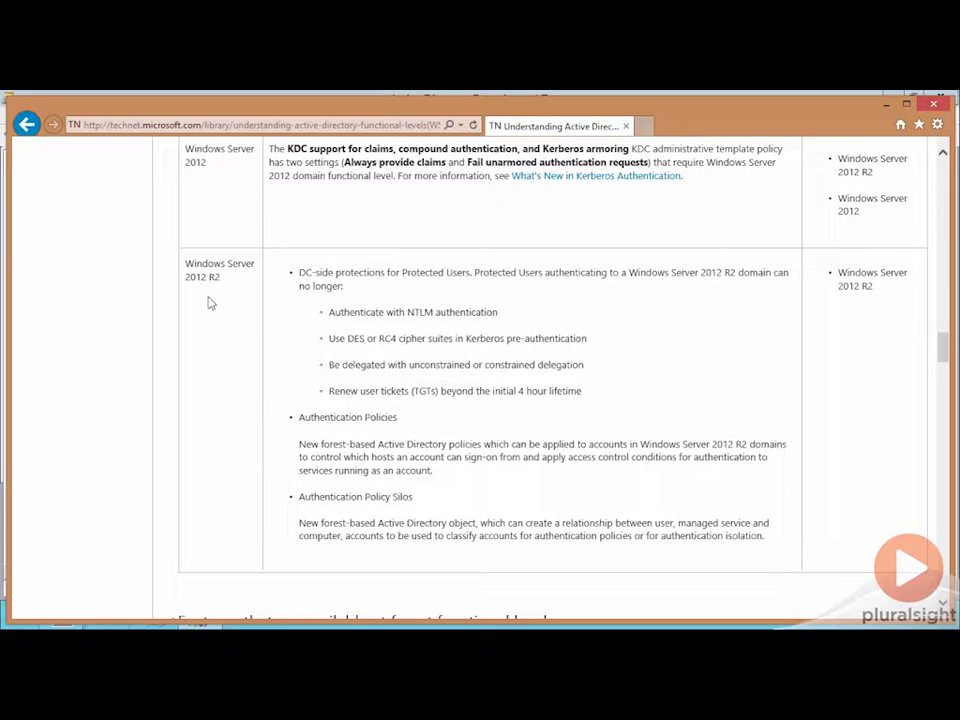
{"action": "mouse_move", "coordinate": [198, 335]}
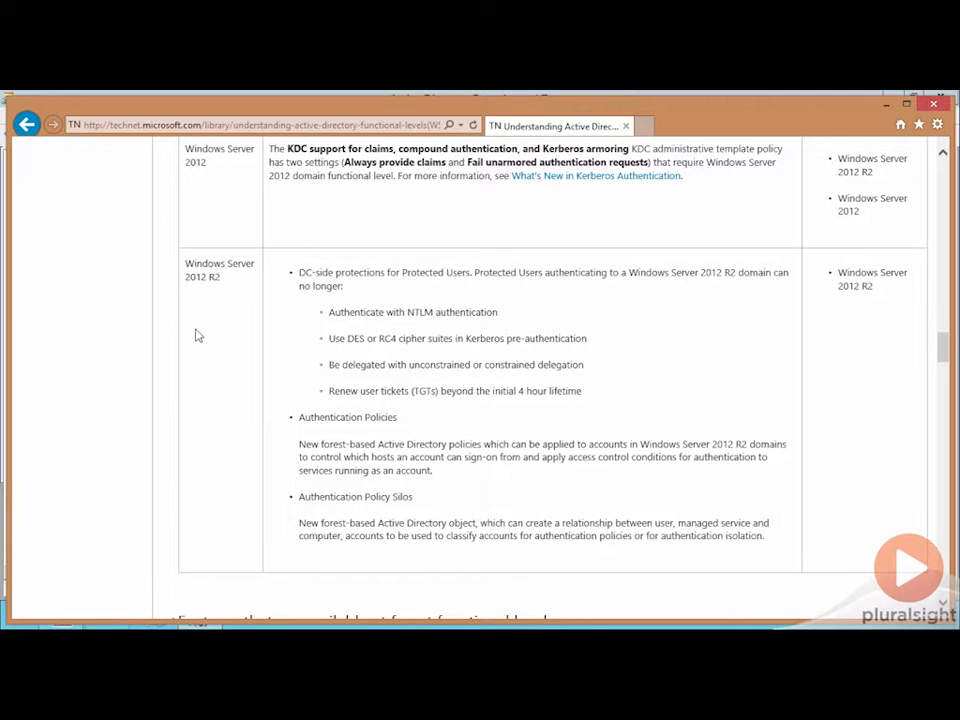
Scroll through the forest functional levels table from Windows 2000 to Windows Server 2012 R2.
{"action": "scroll", "scroll_direction": "down", "scroll_amount": 3}
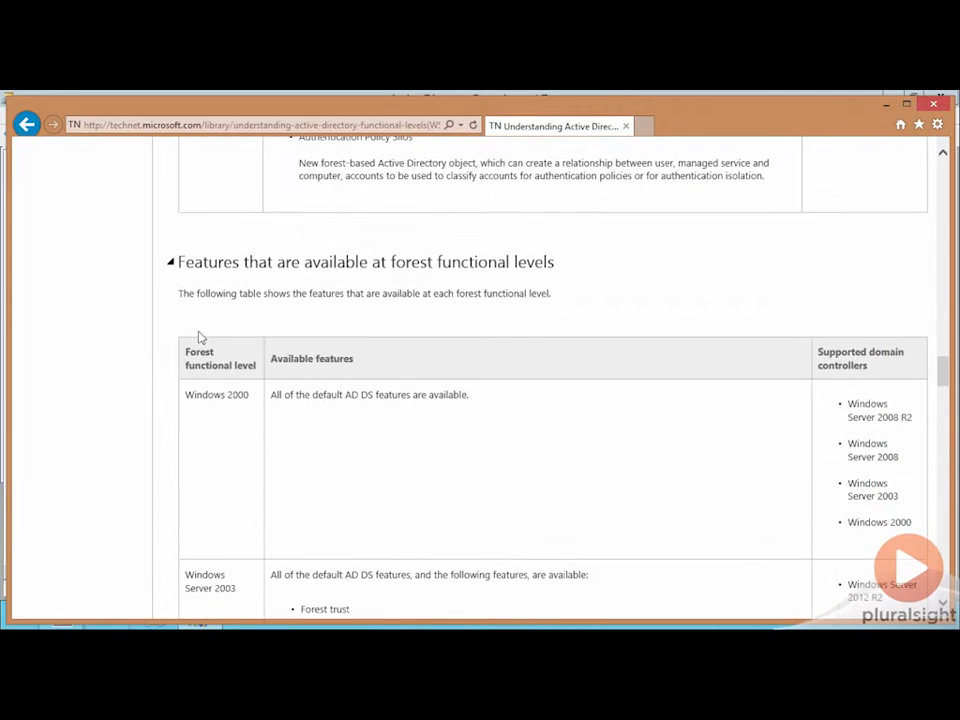
{"action": "scroll", "scroll_direction": "down", "scroll_amount": 3}
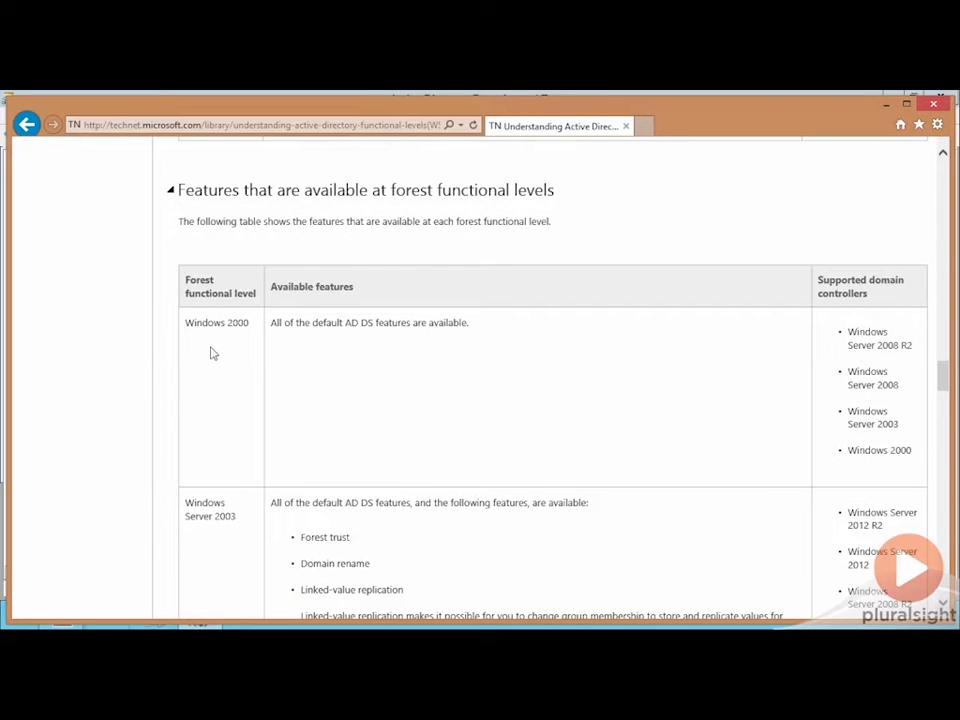
{"action": "scroll", "scroll_direction": "down", "scroll_amount": 3}
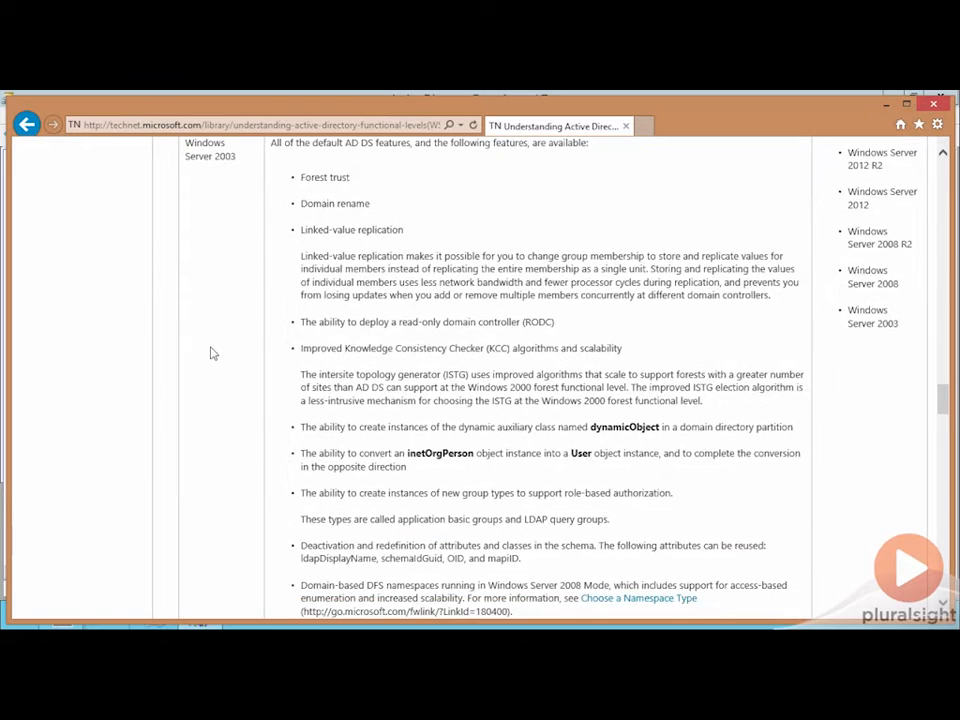
{"action": "scroll", "scroll_direction": "down", "scroll_amount": 3}
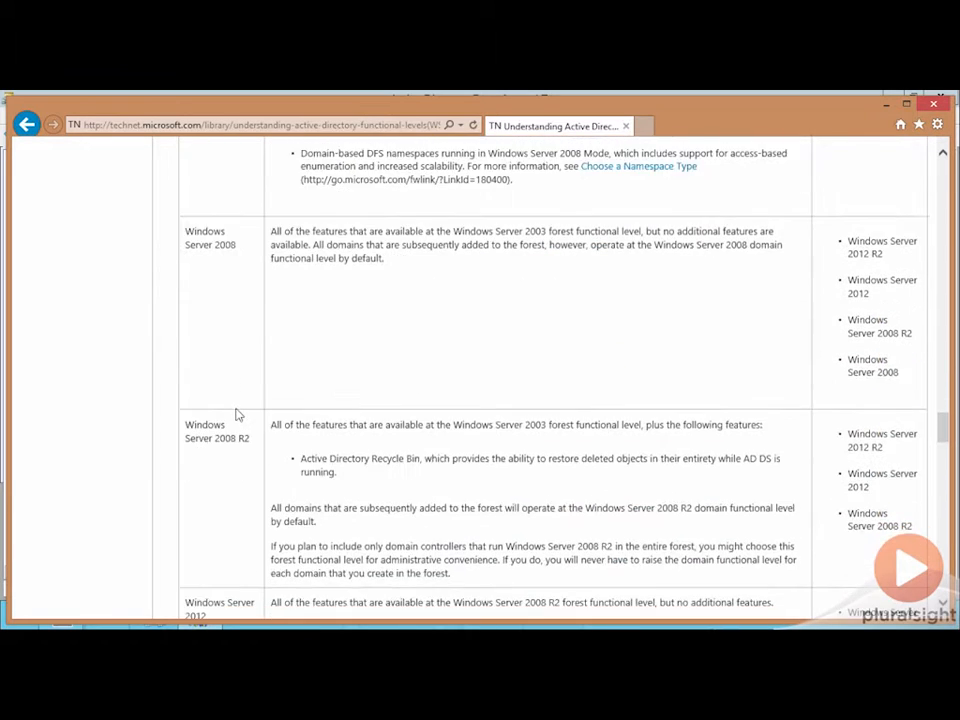
{"action": "scroll", "scroll_direction": "down", "scroll_amount": 3}
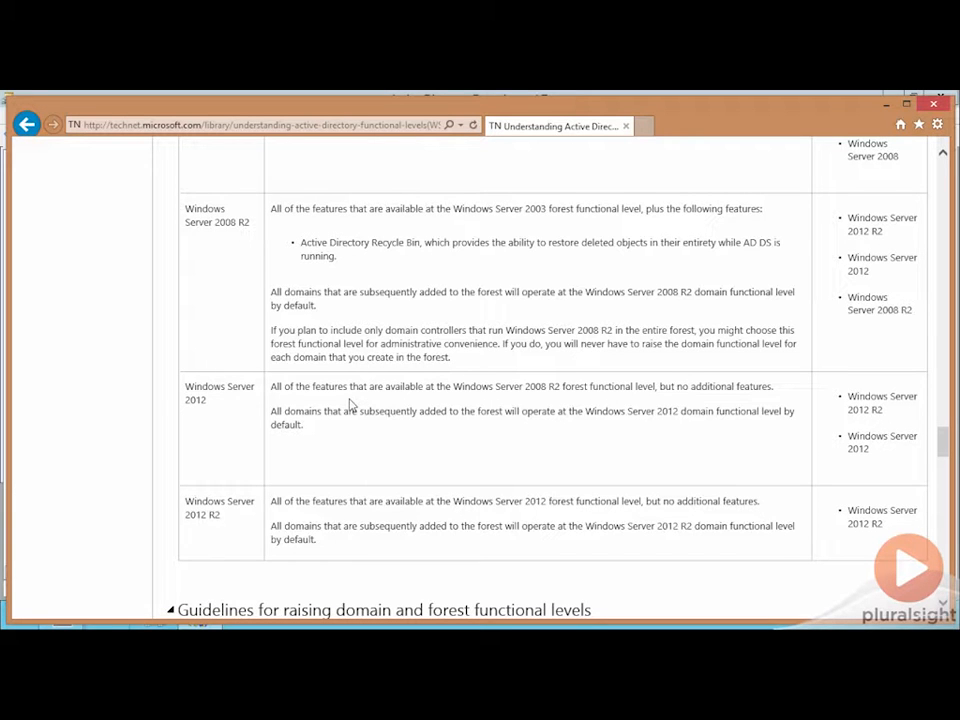
{"action": "mouse_move", "coordinate": [365, 258]}
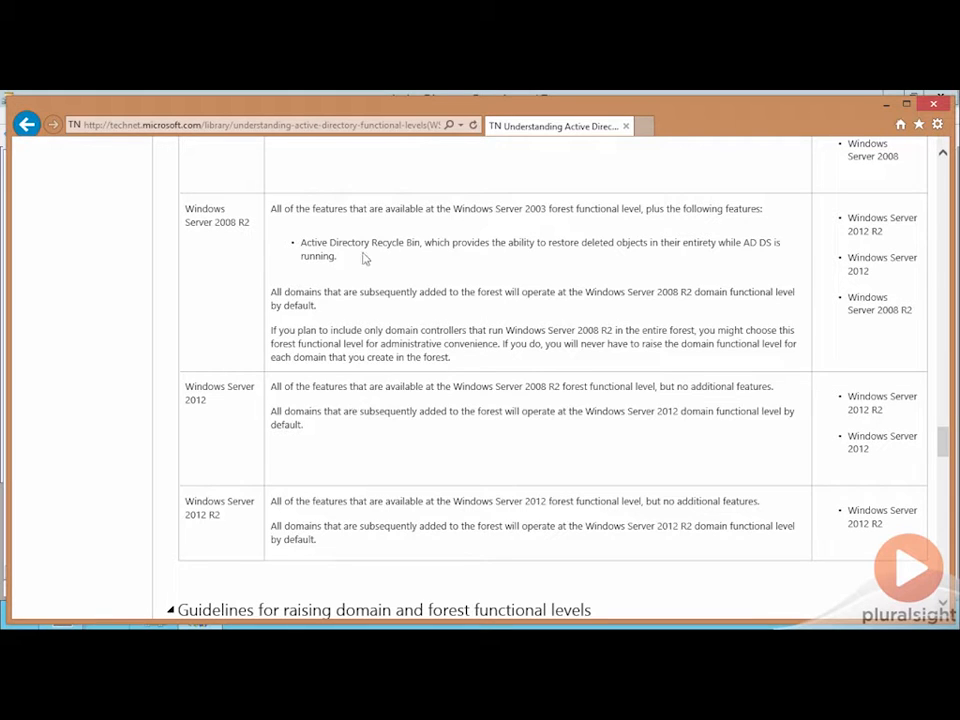